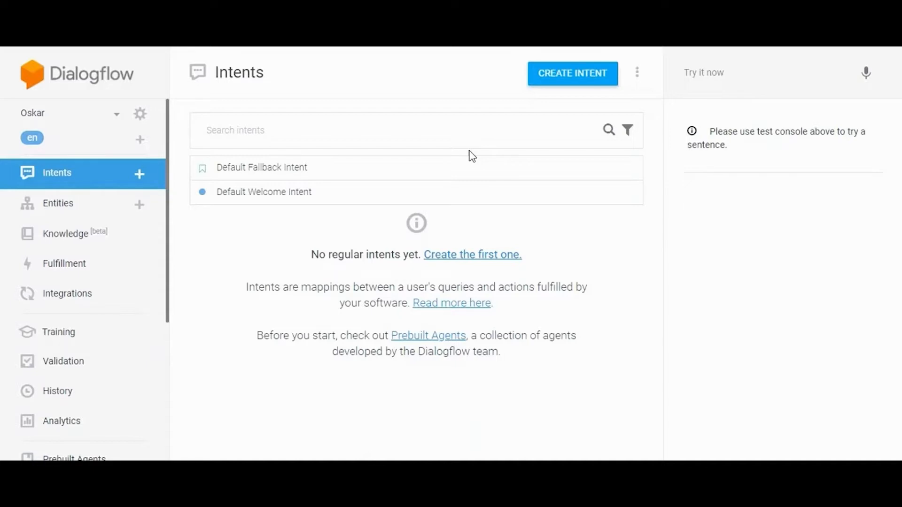
pyautogui.moveTo(165, 149)
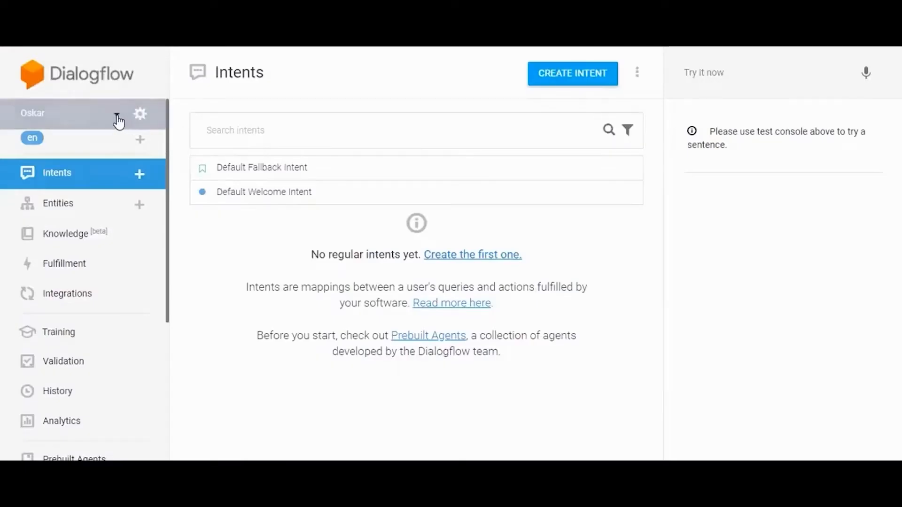
# Add a new Dialogflow agent named Meeting_Bot from the agent list
pyautogui.click(56, 114)
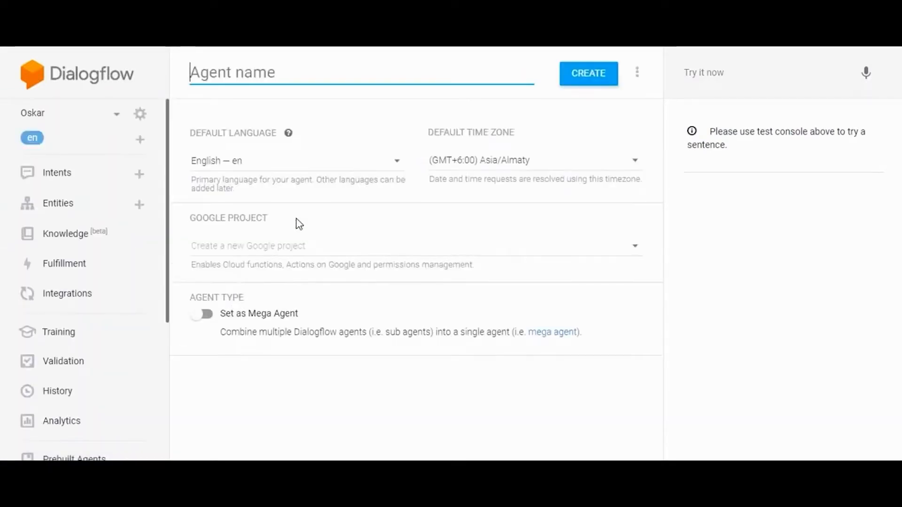
pyautogui.write('Meeting_Bot')
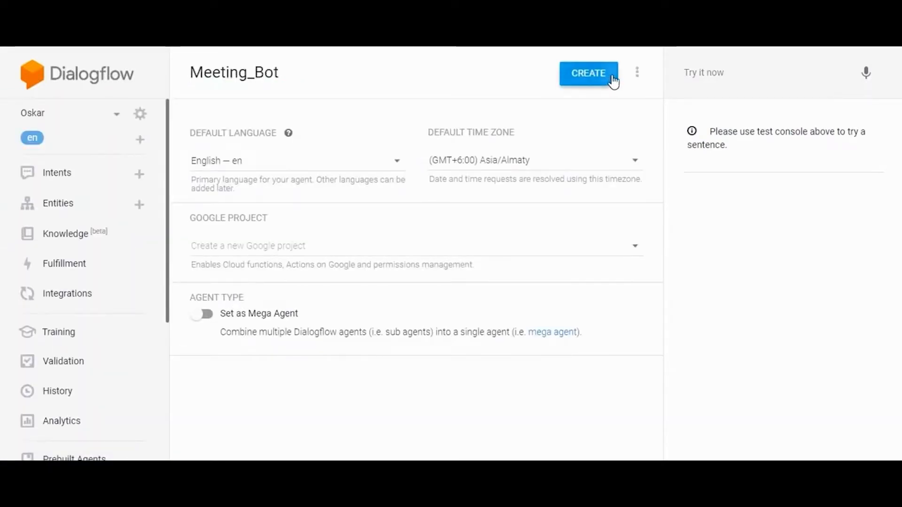
pyautogui.click(589, 74)
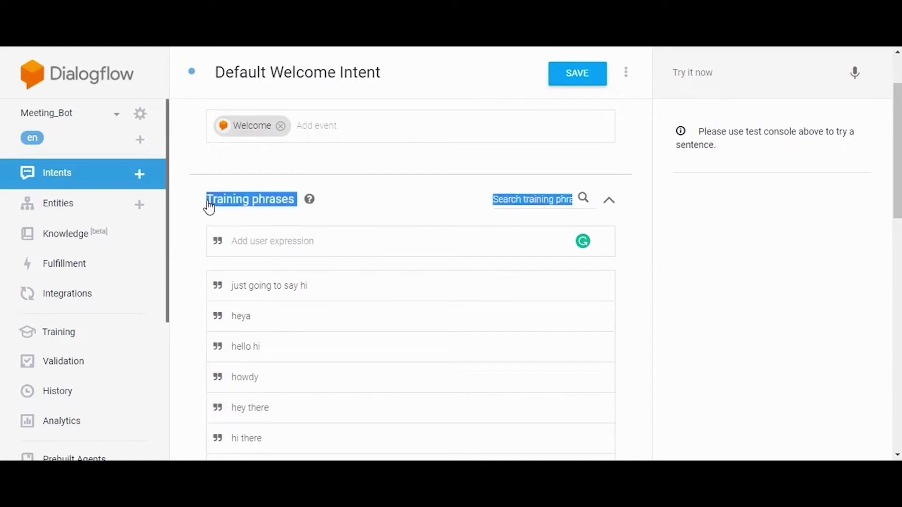
pyautogui.scroll(-3)
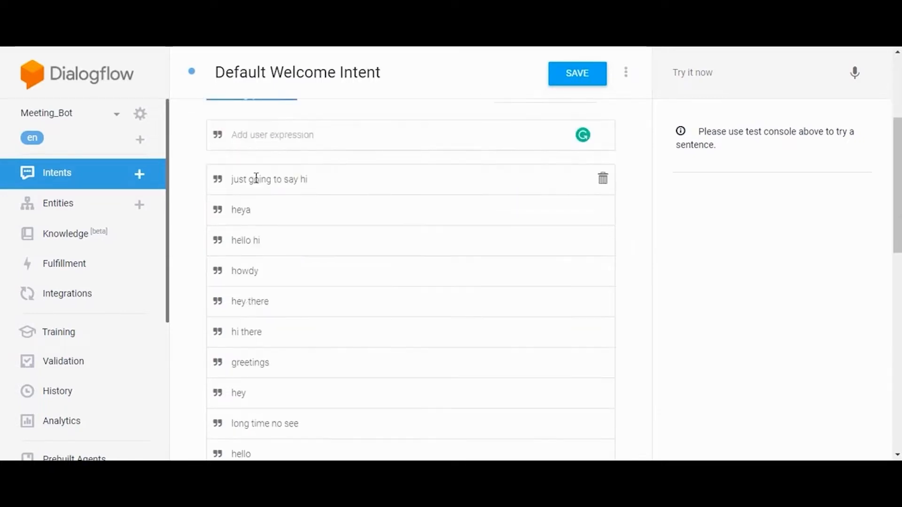
pyautogui.moveTo(274, 251)
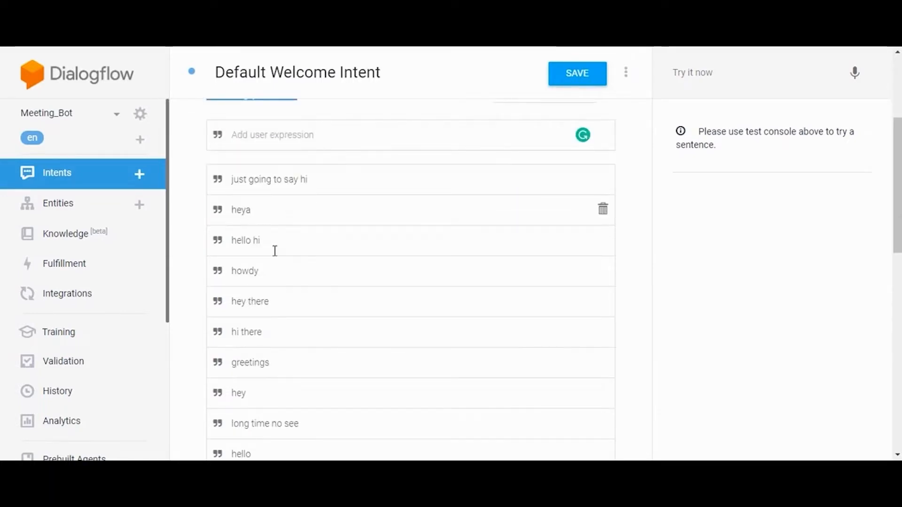
pyautogui.moveTo(240, 269)
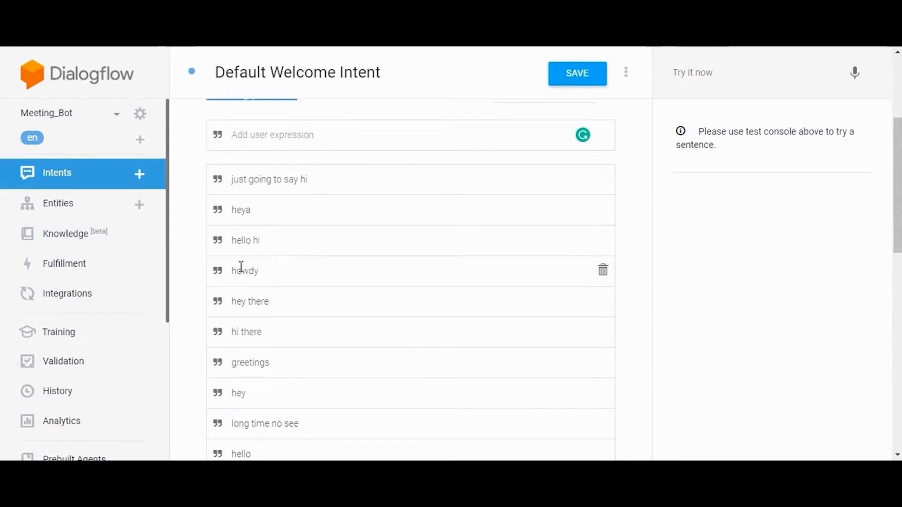
pyautogui.moveTo(208, 275)
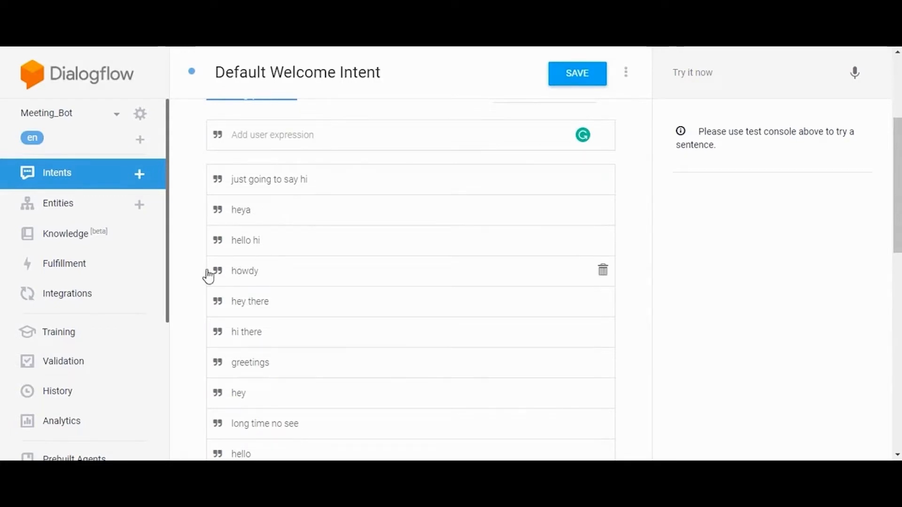
pyautogui.scroll(-3)
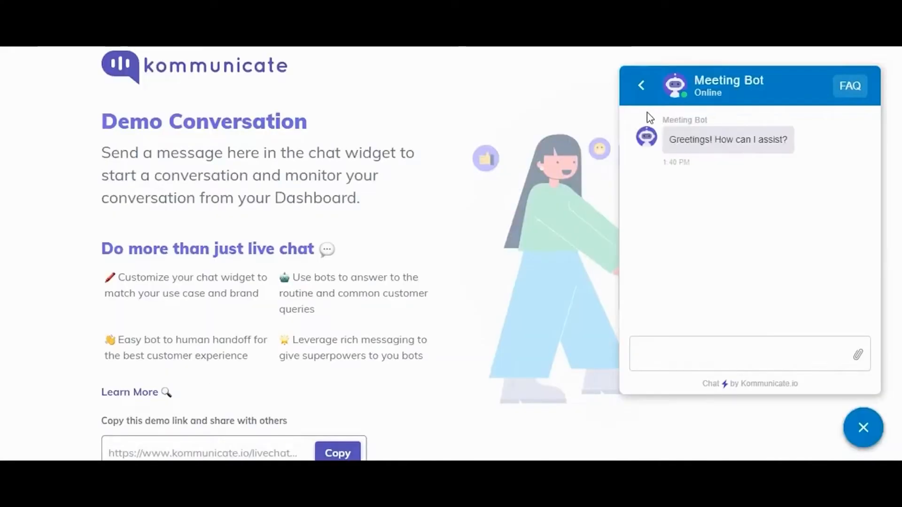
# Send 'howdy' to Meeting Bot in the Kommunicate demo chat widget
pyautogui.doubleClick(728, 140)
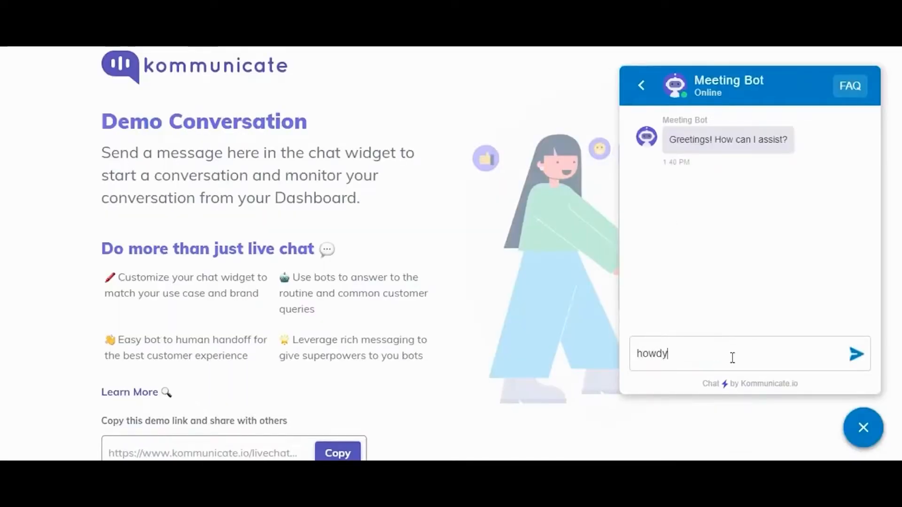
pyautogui.click(855, 355)
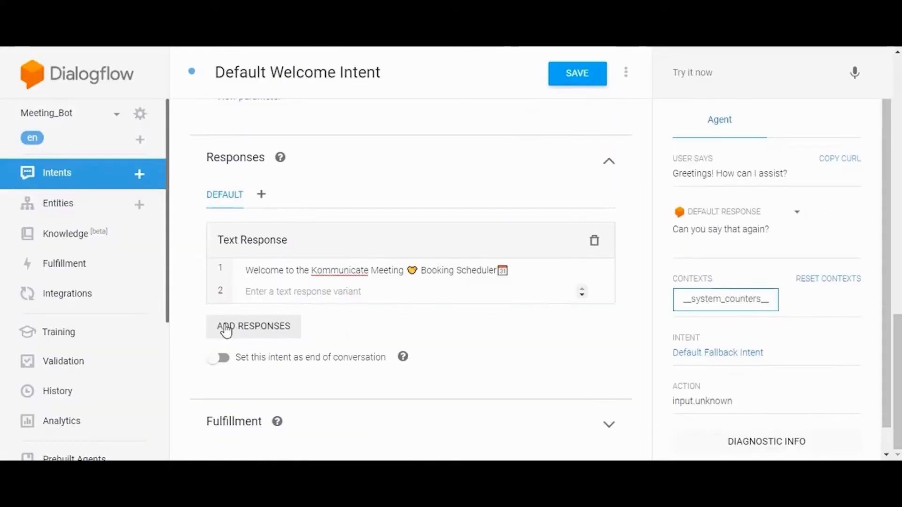
# Add a Kommunicate custom payload offering Schedule, Re-Schedule and Calendly options to the Welcome Intent
pyautogui.click(253, 327)
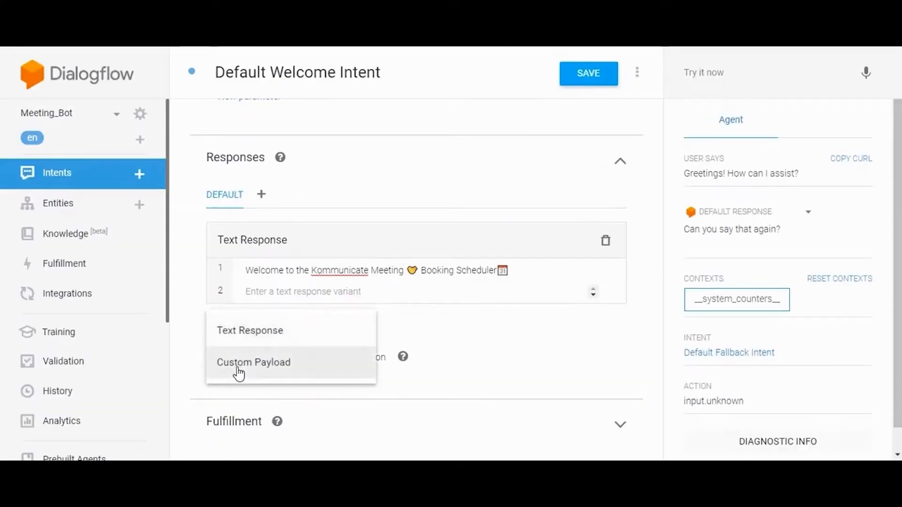
pyautogui.click(254, 362)
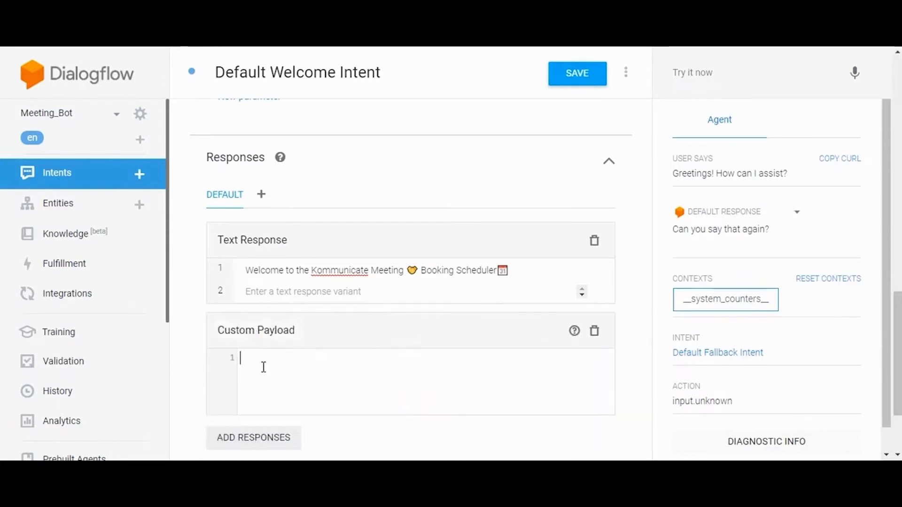
pyautogui.write('{"platform": "kommunicate", "metadata": {...}}')
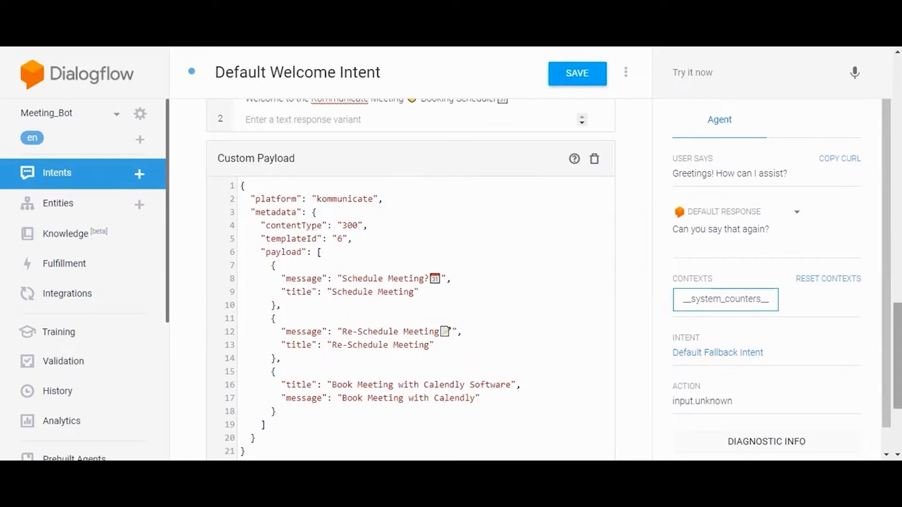
pyautogui.click(56, 173)
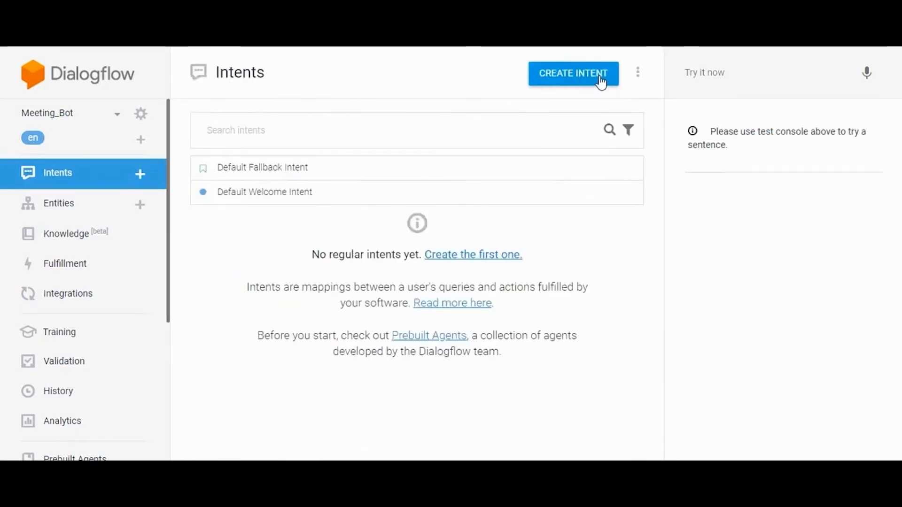
# Create and save a new intent named Schedule Meeting
pyautogui.click(573, 73)
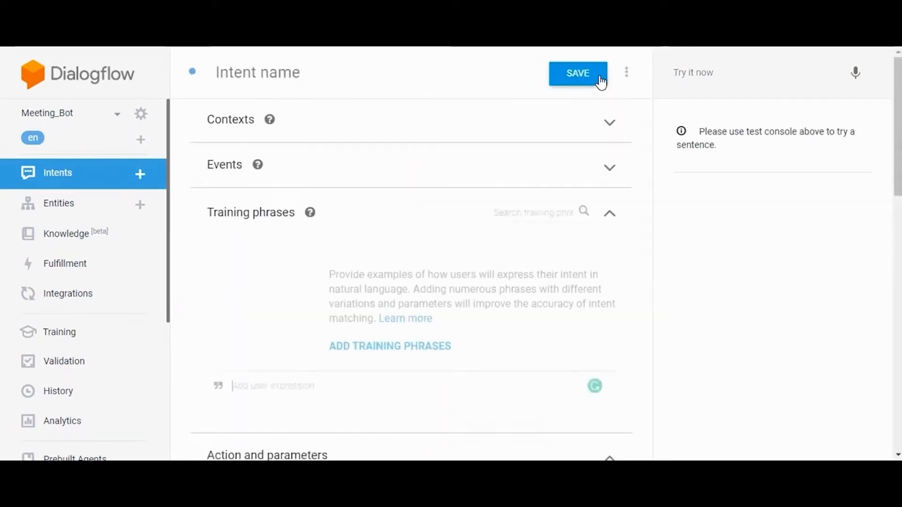
pyautogui.click(578, 74)
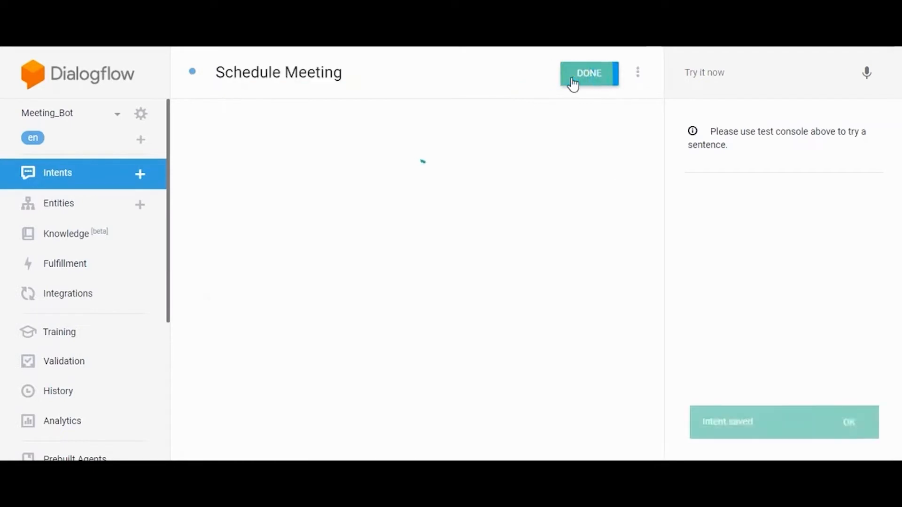
pyautogui.click(589, 73)
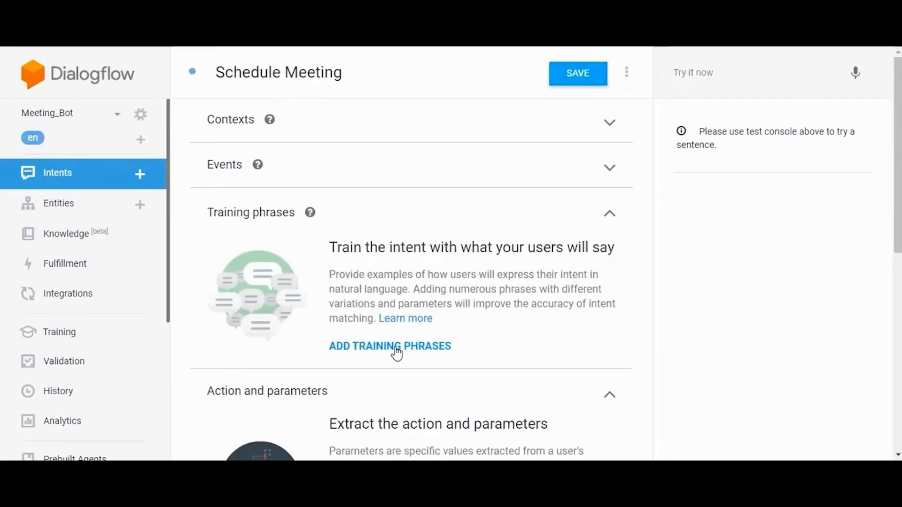
# Add 'Book a meeting' as a training phrase of Schedule Meeting
pyautogui.click(390, 346)
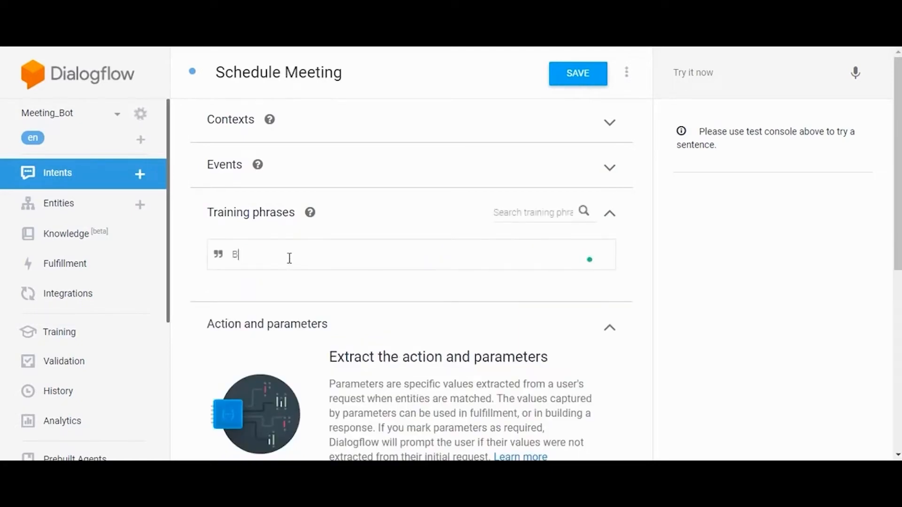
pyautogui.write('Book a m')
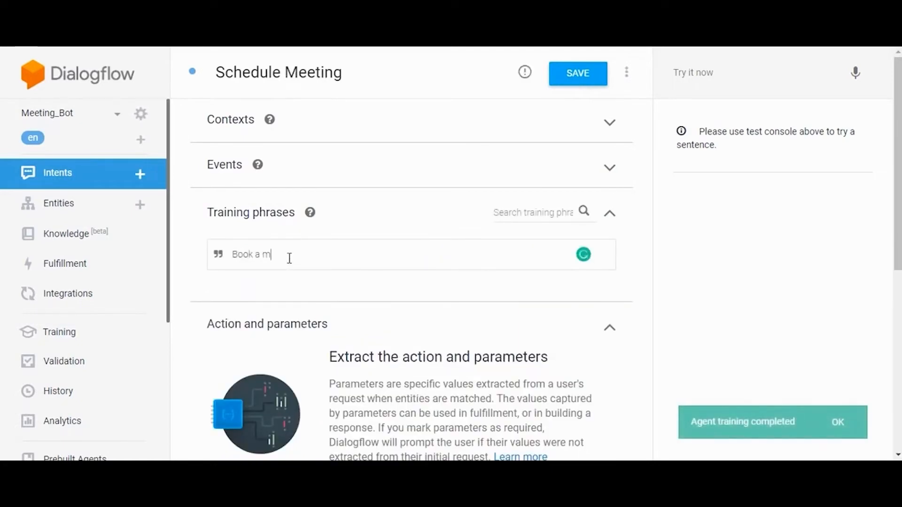
pyautogui.write('eeting')
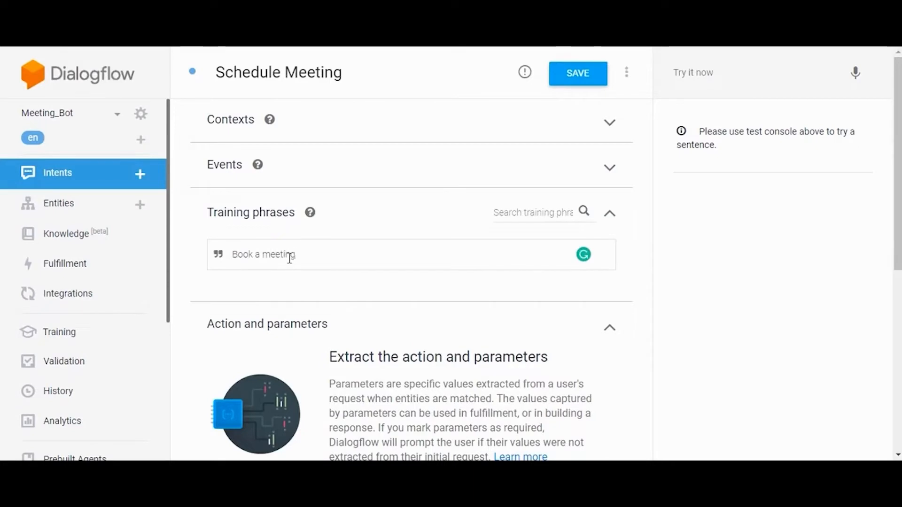
pyautogui.write('Schedu')
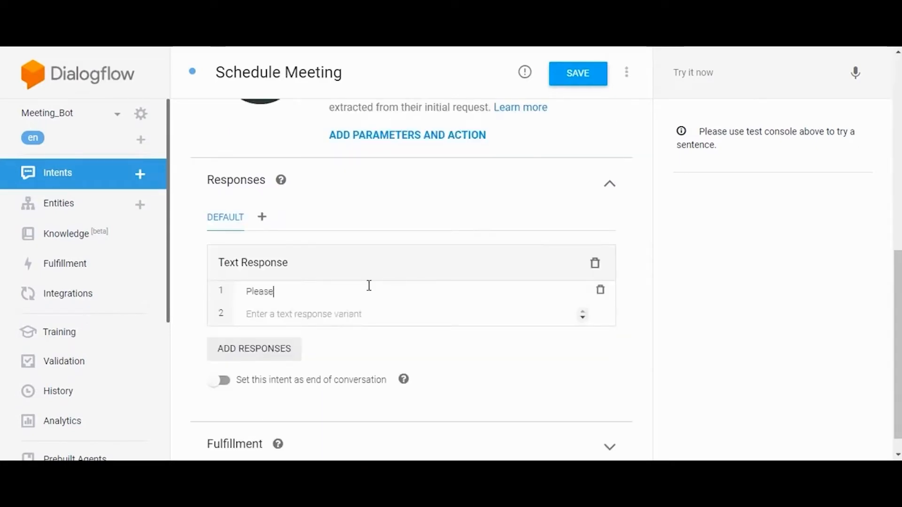
# Set the Schedule Meeting text response to 'Please mention the below details'
pyautogui.write('mention the')
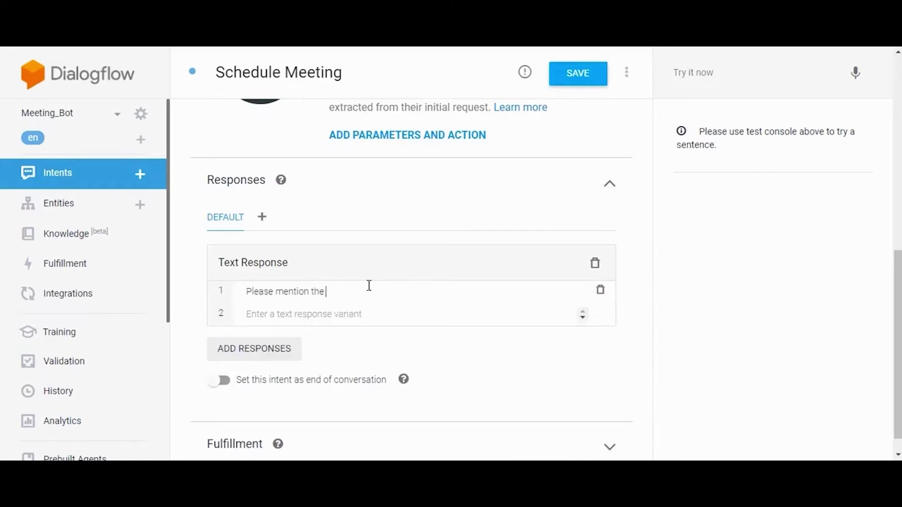
pyautogui.write('below det')
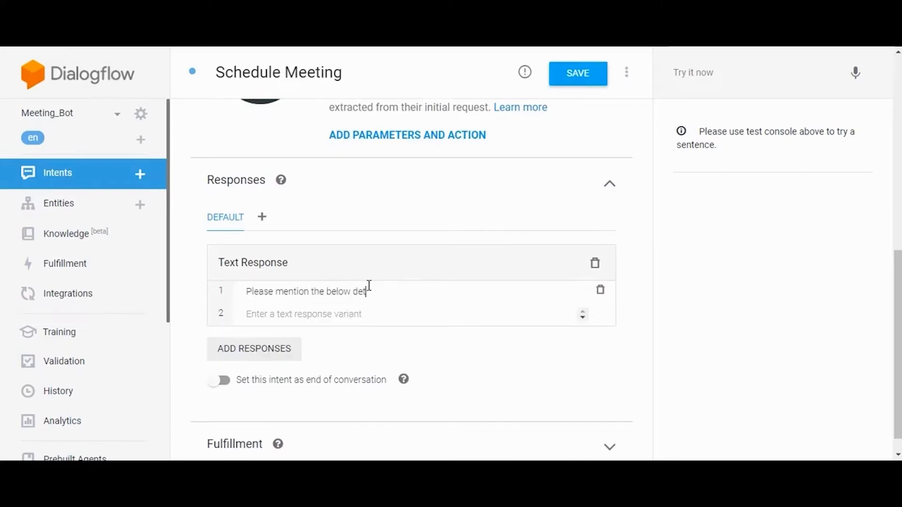
pyautogui.write('ails')
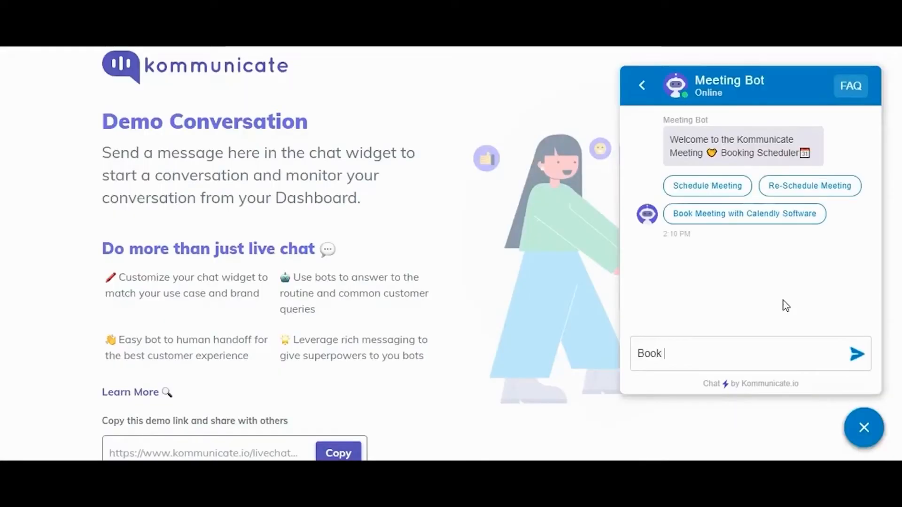
# Send 'Book a meeting' to Meeting Bot in the Kommunicate chat
pyautogui.write('a meeting')
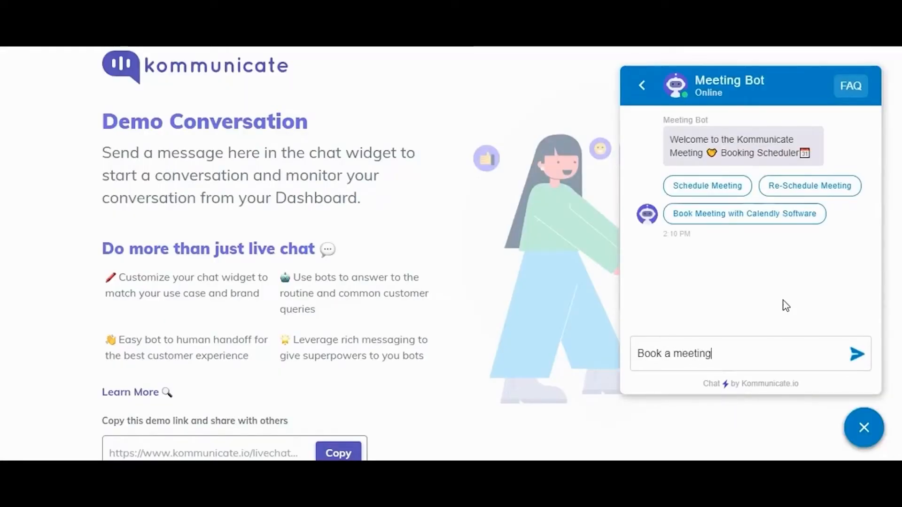
pyautogui.click(855, 353)
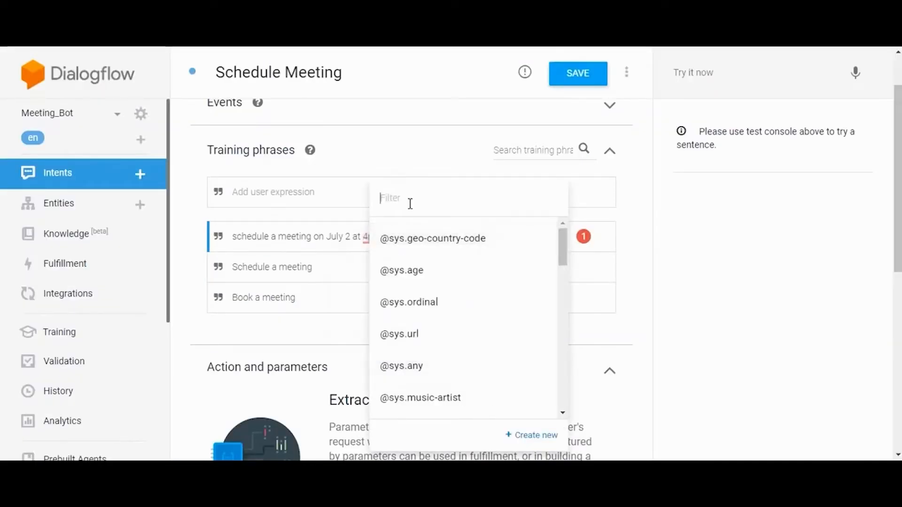
pyautogui.write('time')
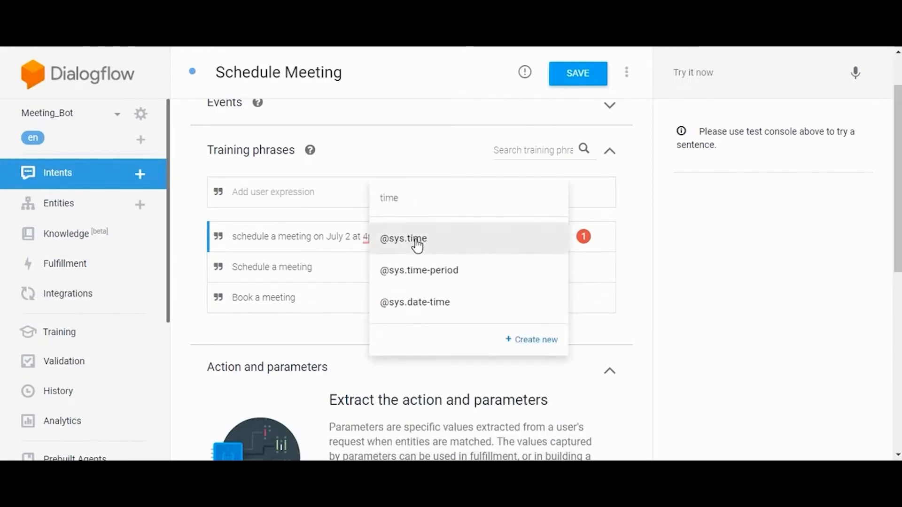
pyautogui.click(404, 239)
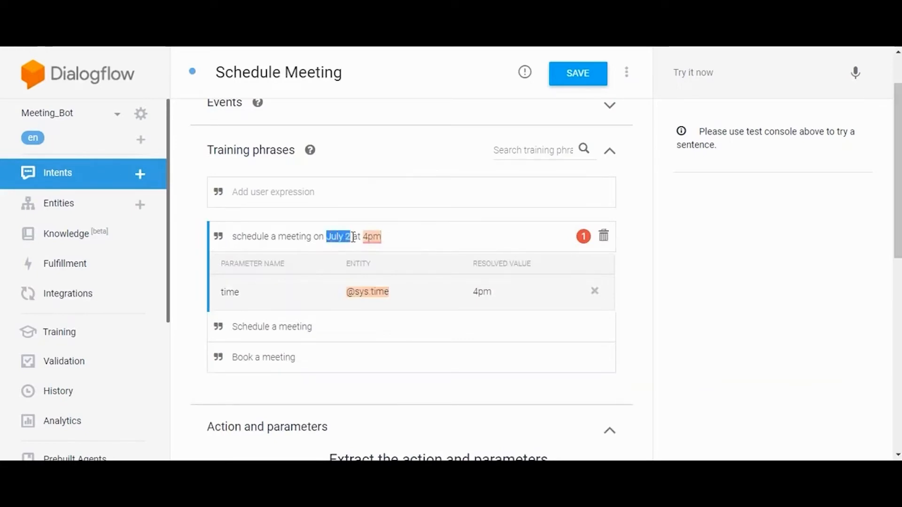
pyautogui.click(366, 292)
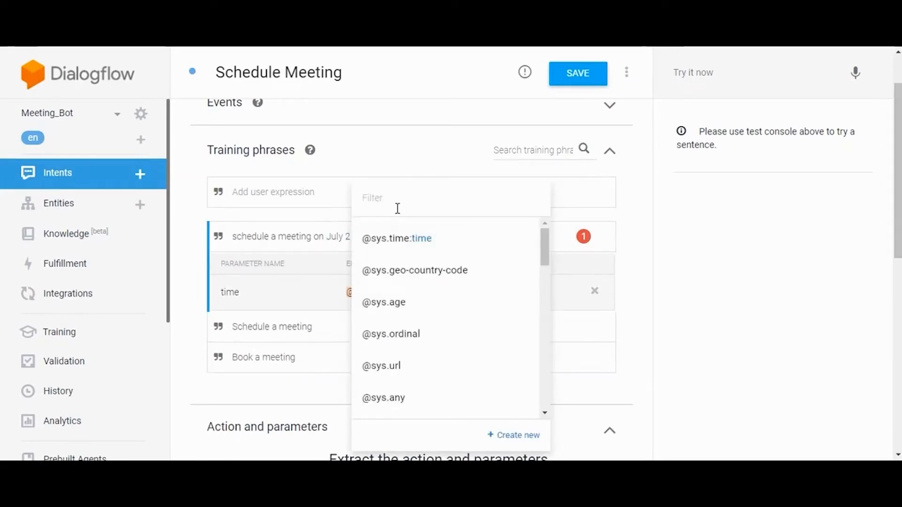
pyautogui.write('date')
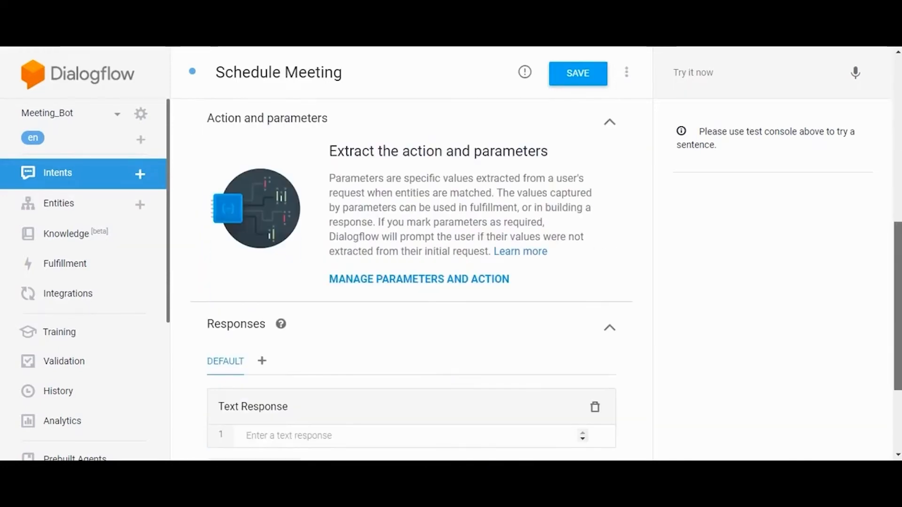
pyautogui.moveTo(375, 178)
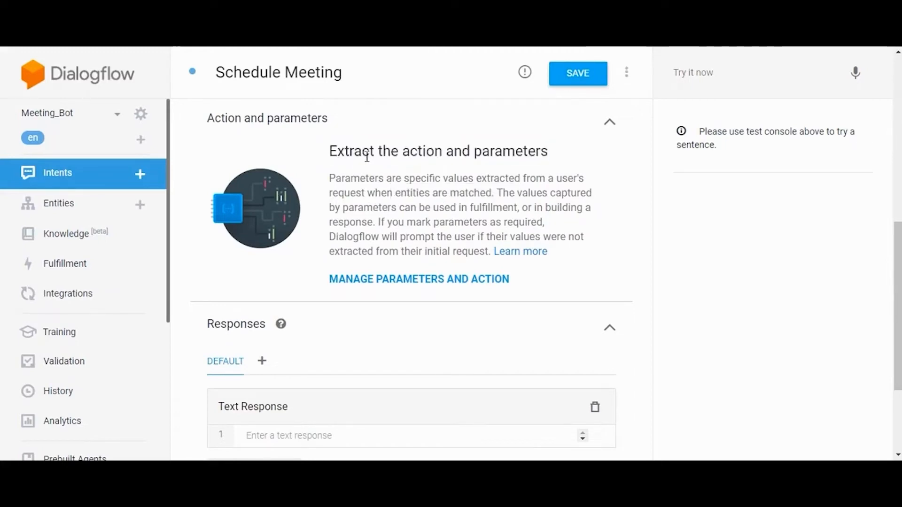
# Mark the email and time parameters of Schedule Meeting as required
pyautogui.click(419, 279)
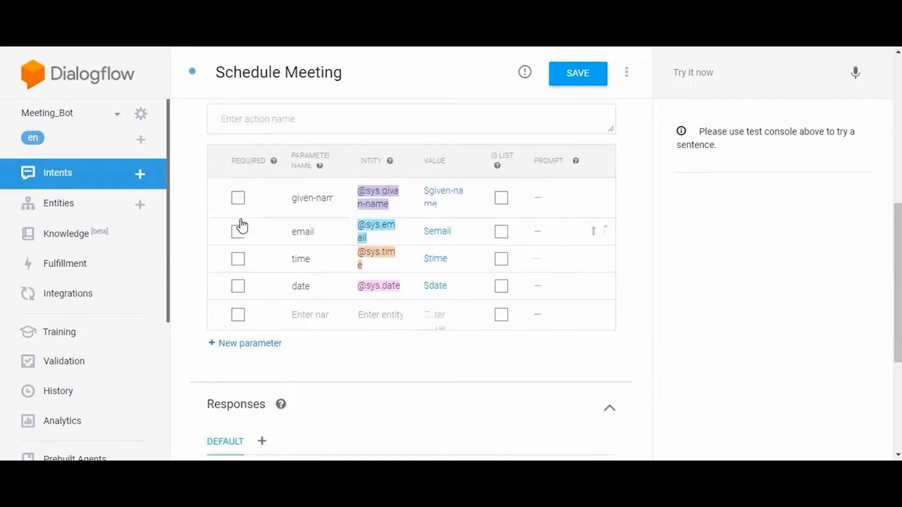
pyautogui.click(237, 232)
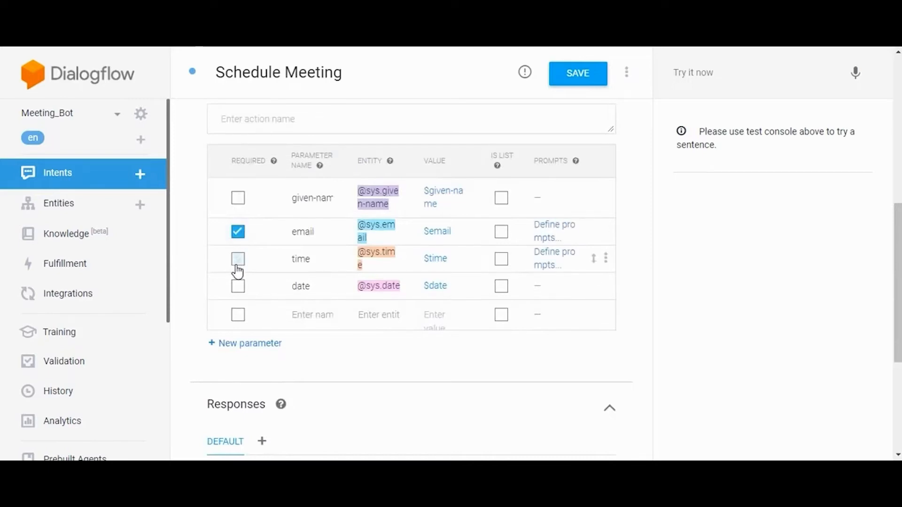
pyautogui.click(238, 287)
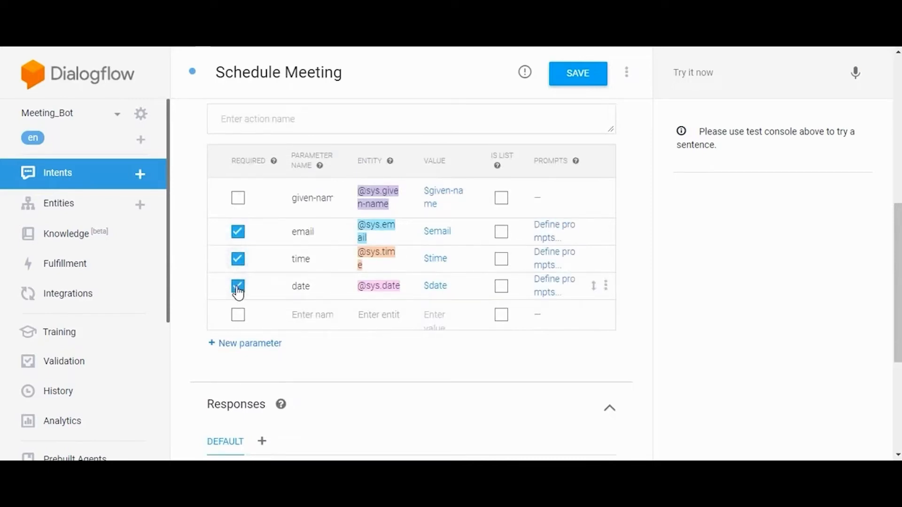
# Define prompts for email ('Could you please provide your name and email...') and date
pyautogui.click(554, 231)
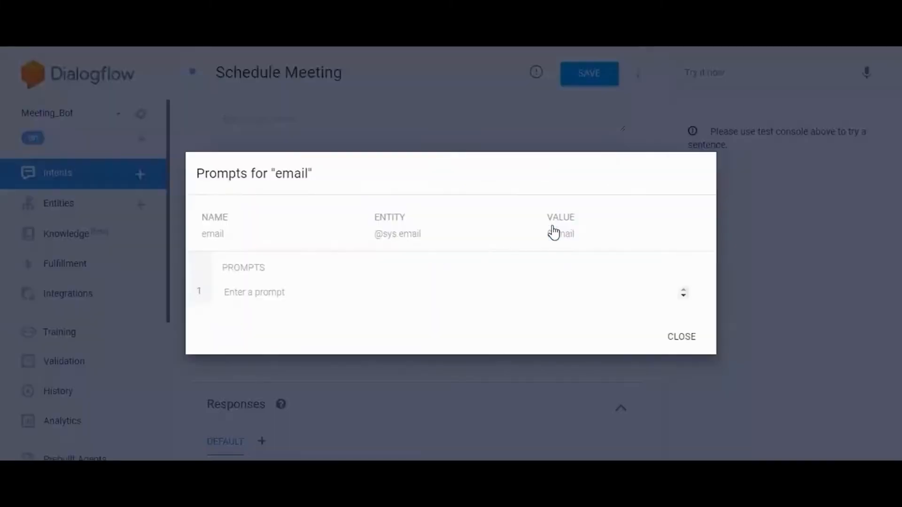
pyautogui.write('Could you please provide your name and email to proceed with the booking!')
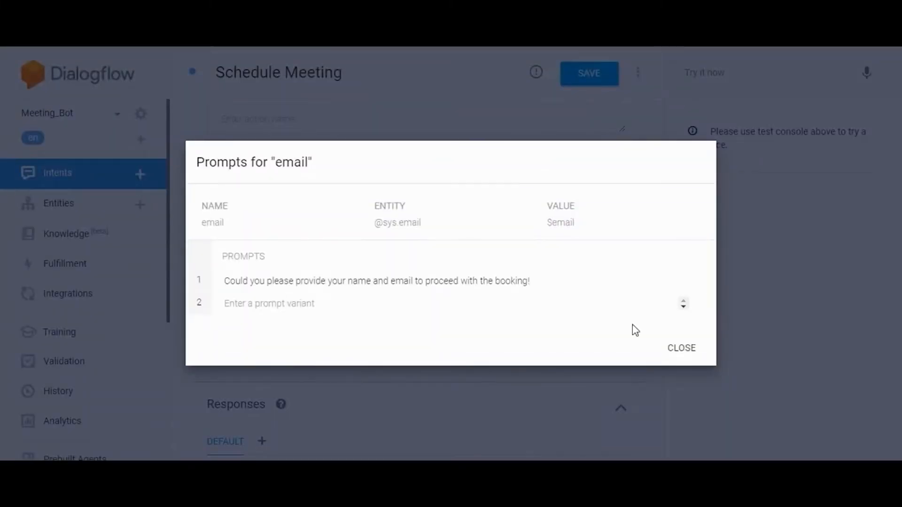
pyautogui.click(682, 348)
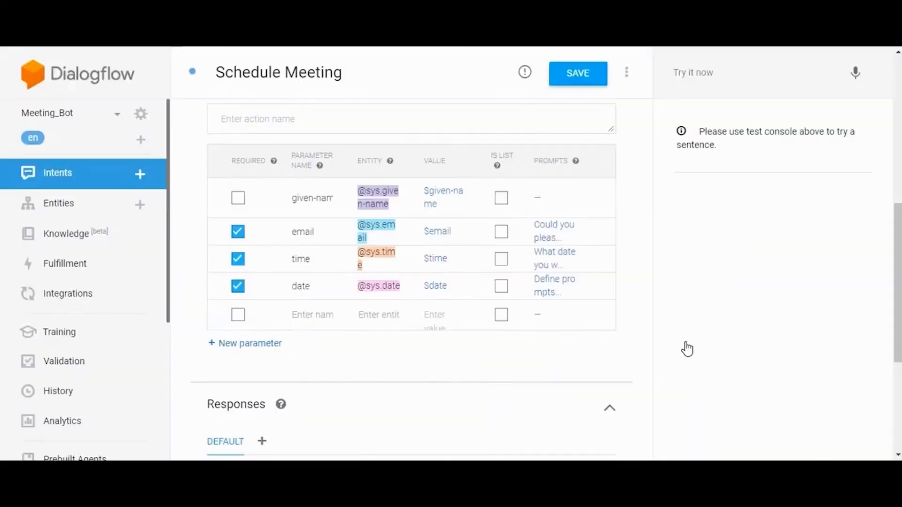
pyautogui.click(554, 285)
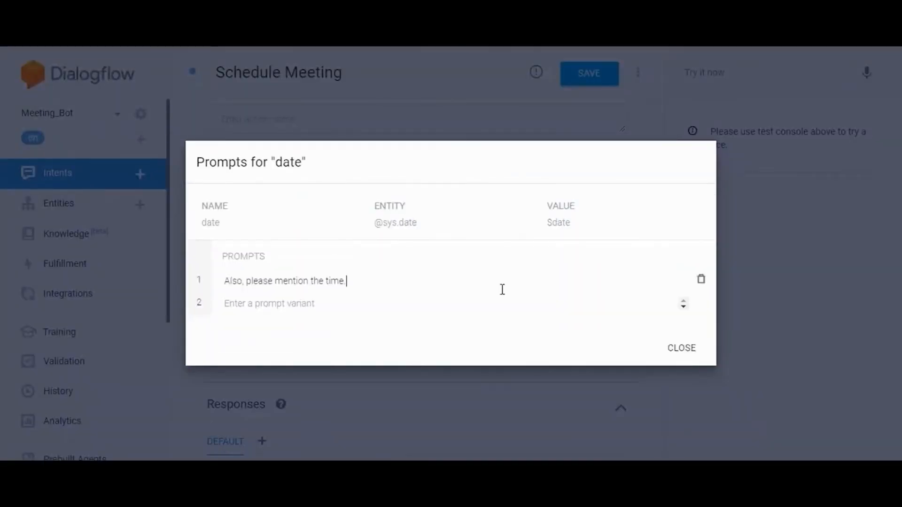
pyautogui.click(682, 349)
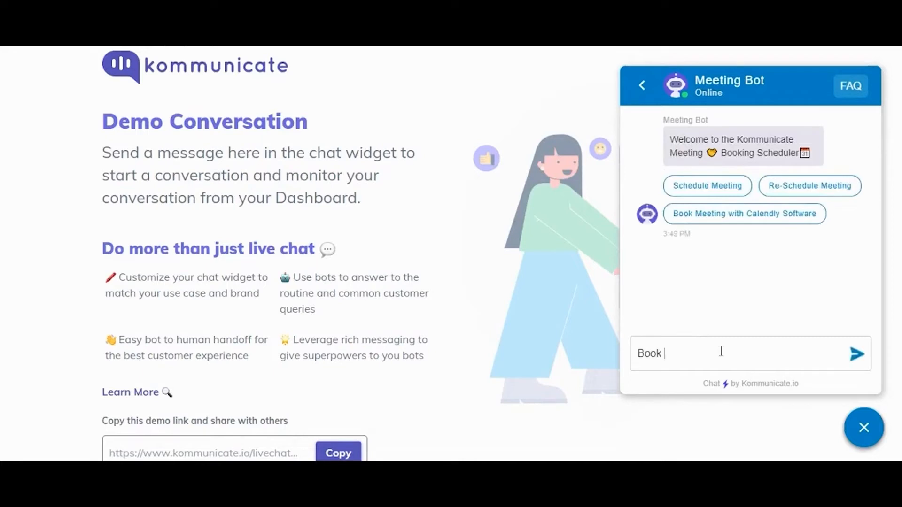
# Send 'Book a meeting', then reply with the name alex and an email address
pyautogui.write('a meeting')
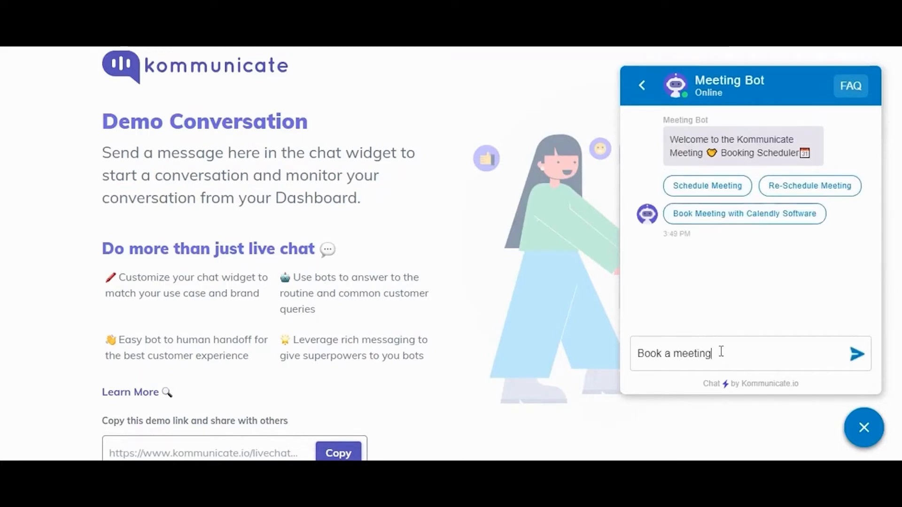
pyautogui.click(854, 354)
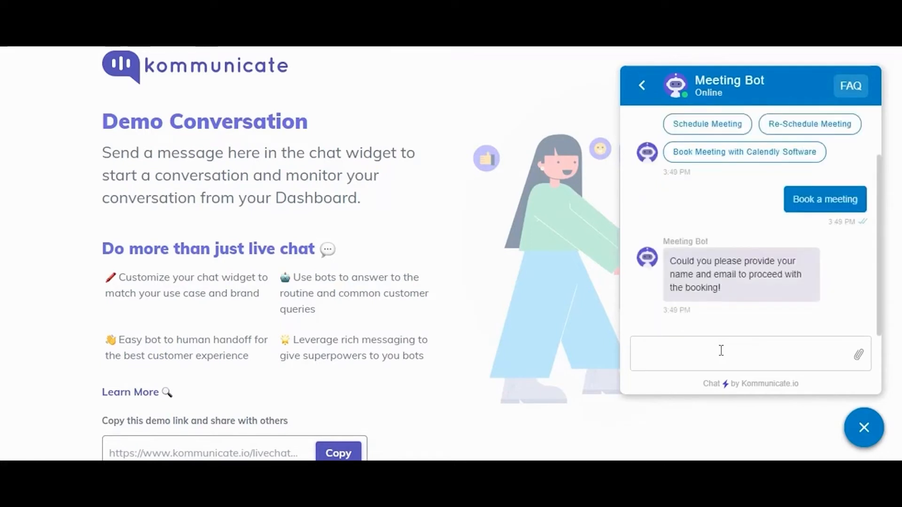
pyautogui.write('my name')
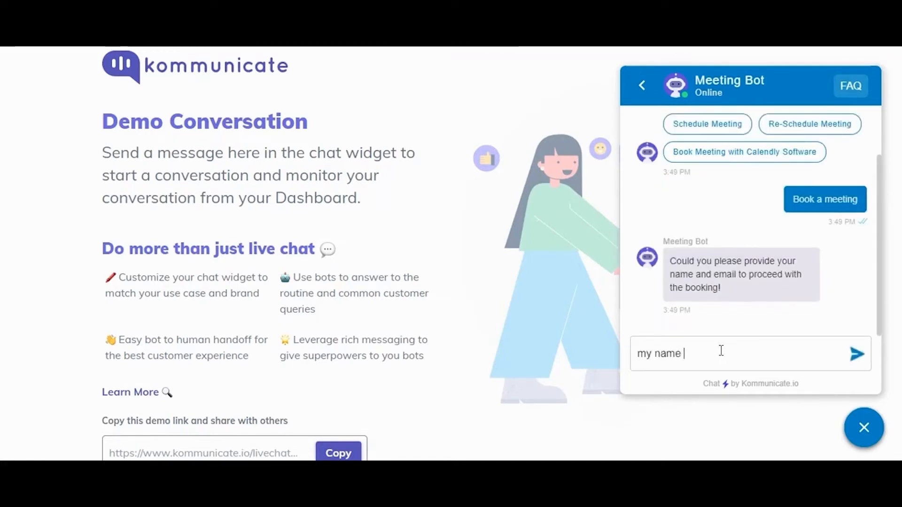
pyautogui.write('is alex and')
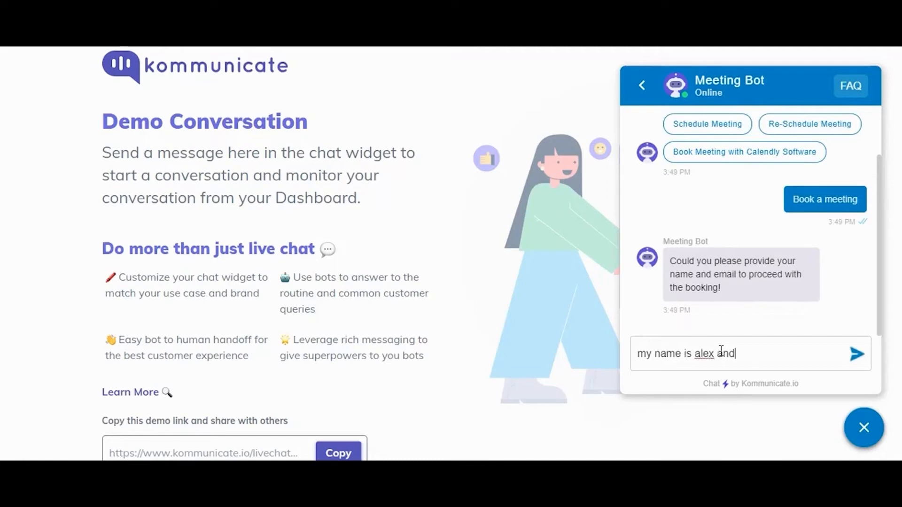
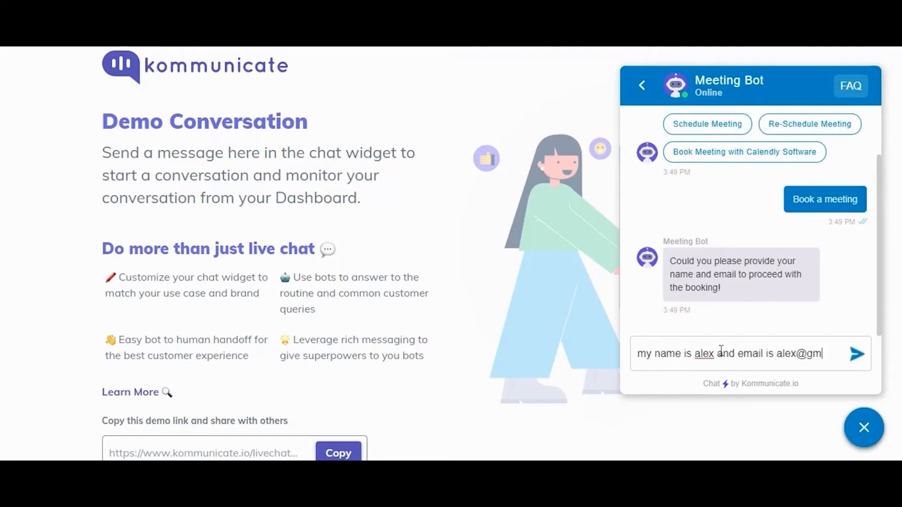
pyautogui.click(854, 354)
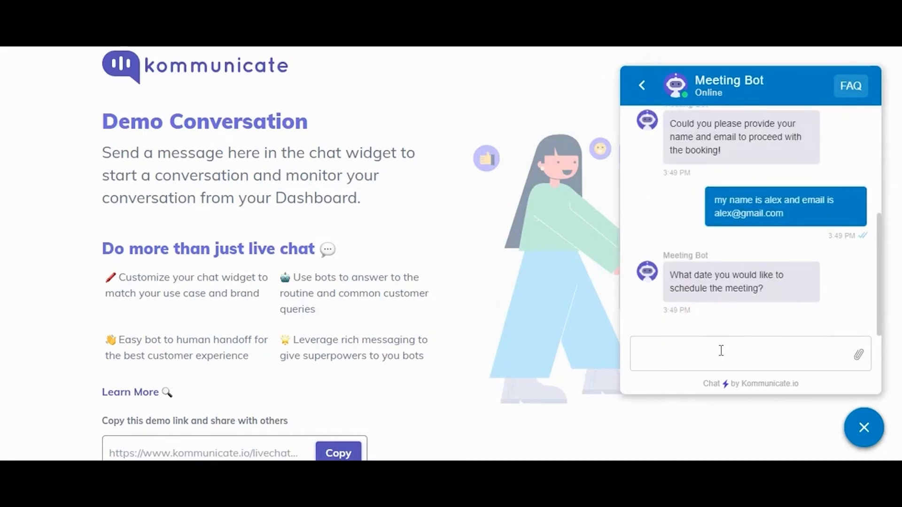
# Answer the date prompt with 'july 5' and send the meeting time
pyautogui.write('july 5')
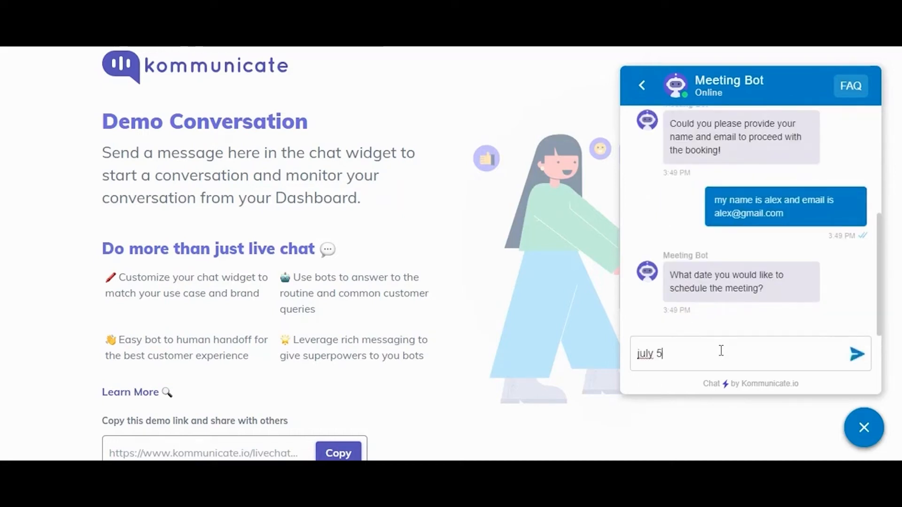
pyautogui.click(854, 354)
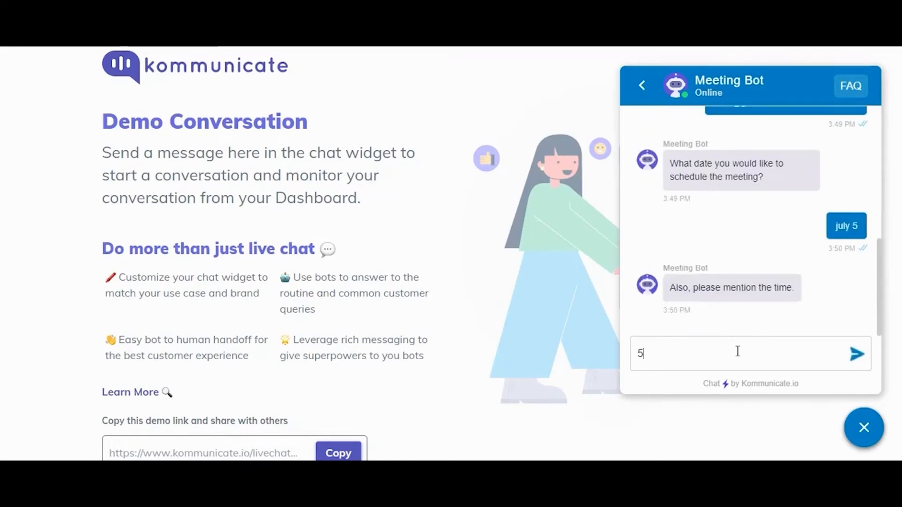
pyautogui.click(852, 354)
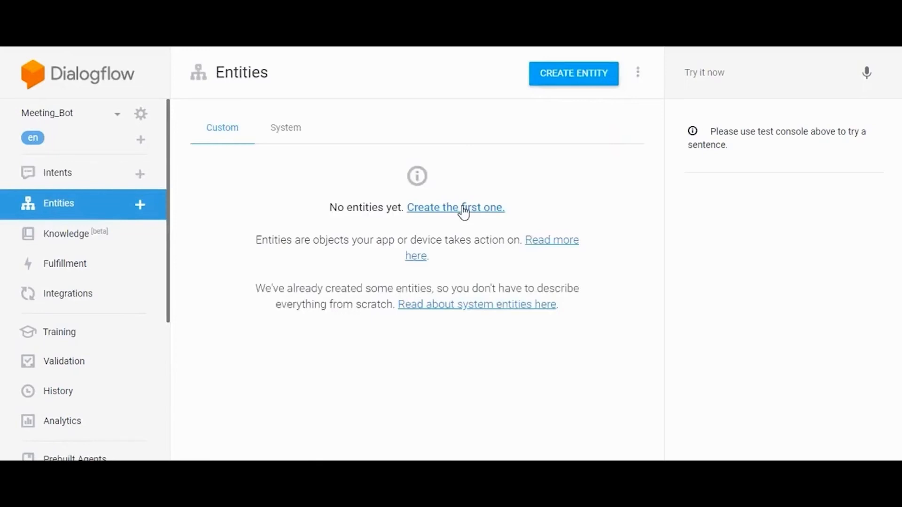
# Create and save the AppointmentType entity with entry 'Demo meeting' and synonym 'training'
pyautogui.click(456, 208)
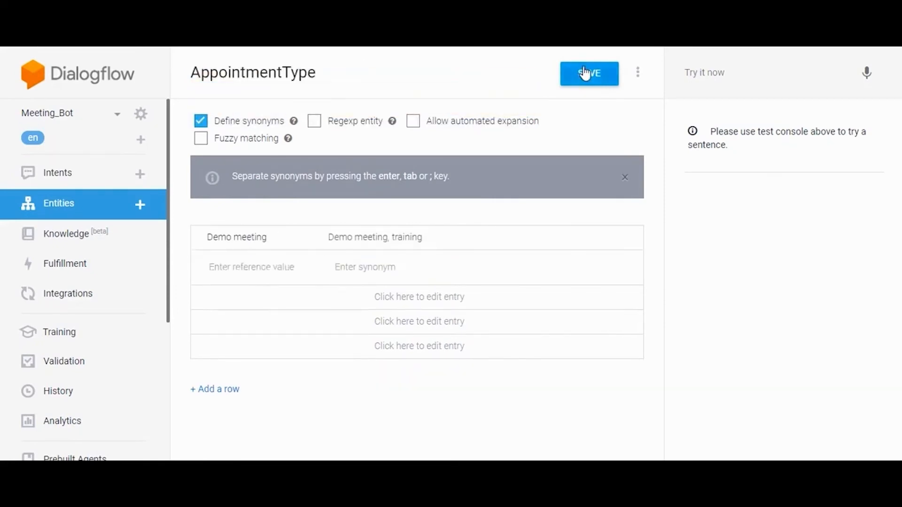
pyautogui.click(589, 73)
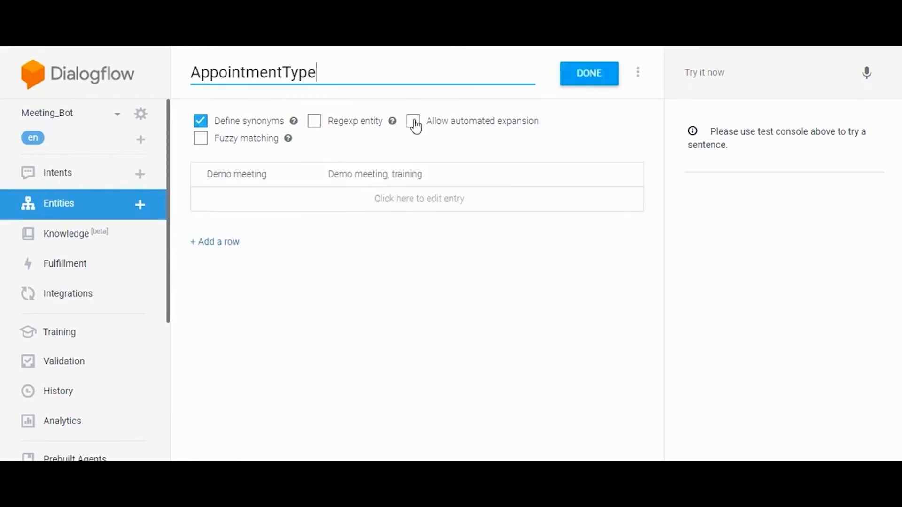
pyautogui.click(413, 121)
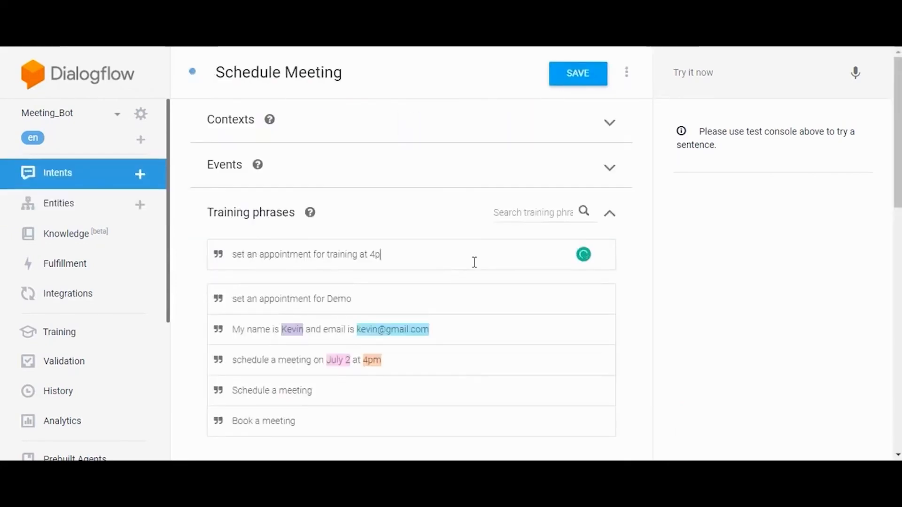
# Add 'set an appointment for training at 4pm' to Schedule Meeting, with 4pm tagged as time
pyautogui.press('Enter')
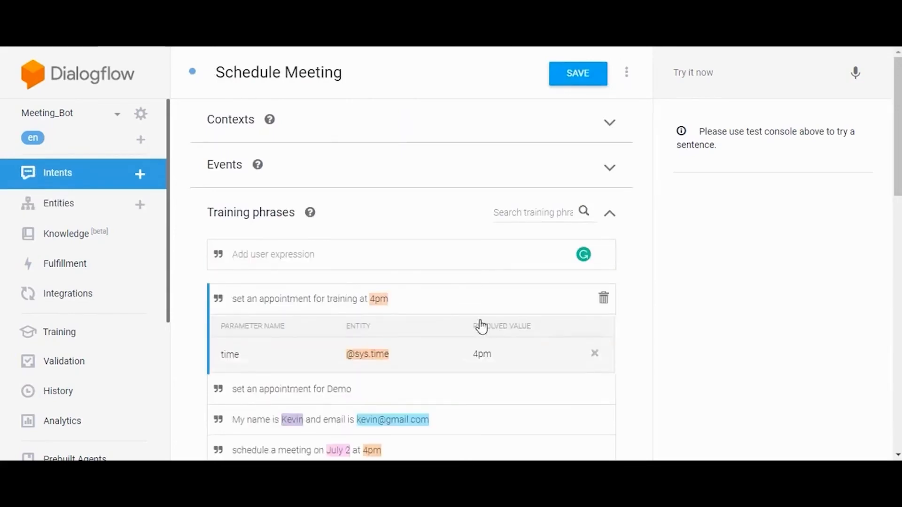
pyautogui.click(367, 354)
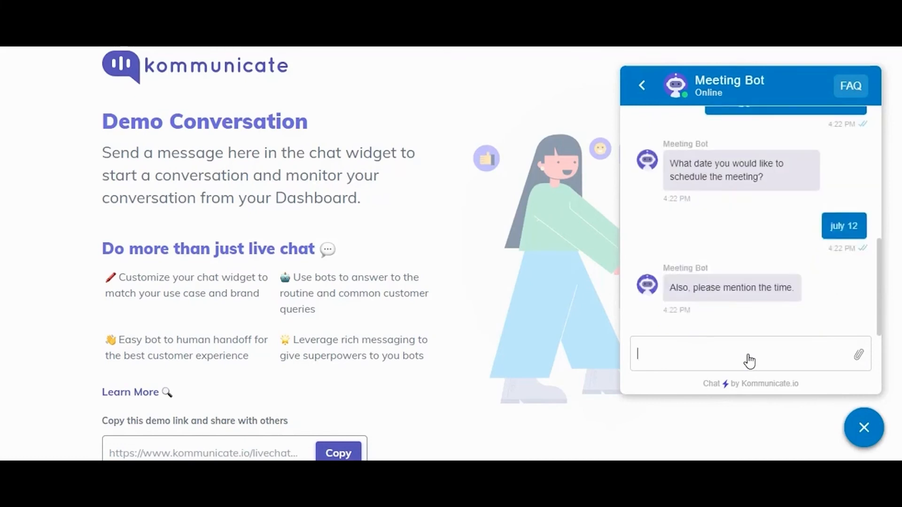
# Answer Meeting Bot's prompts with time '4pm' and appointment type 'training'
pyautogui.write('4pm')
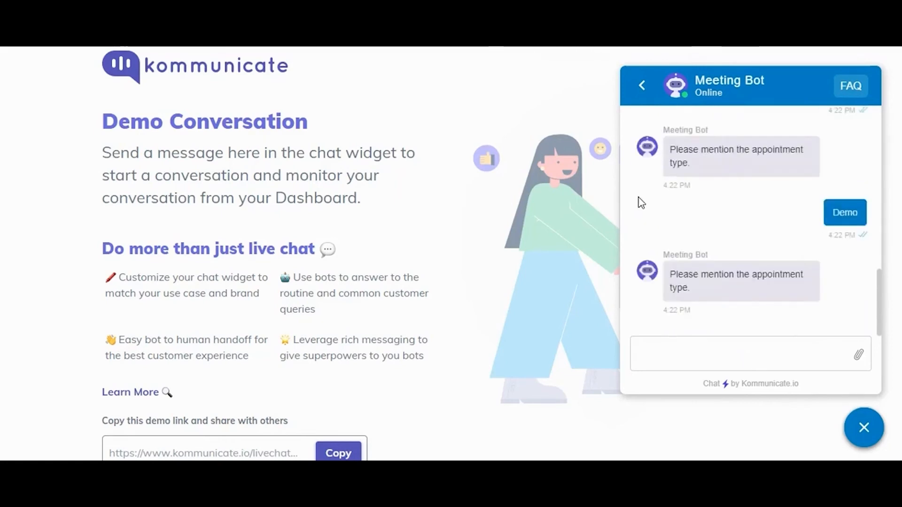
pyautogui.write('train')
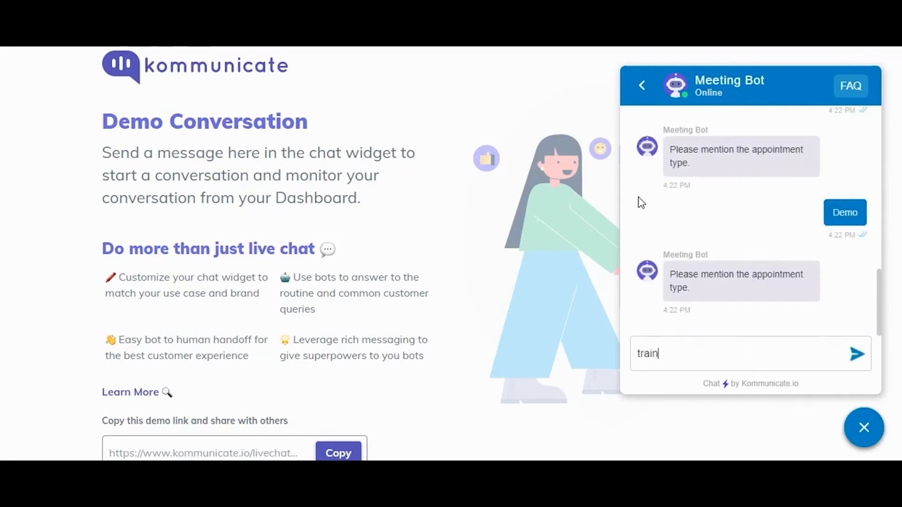
pyautogui.click(855, 352)
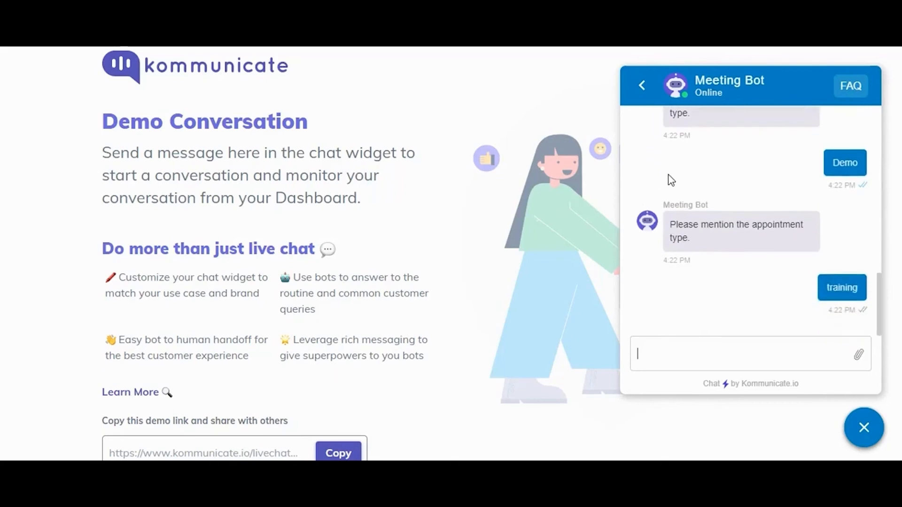